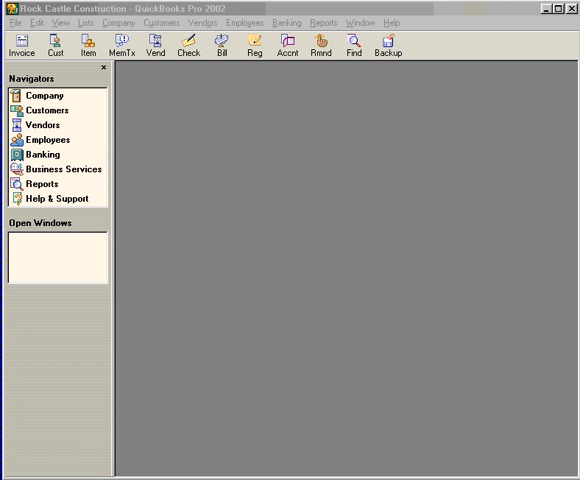
Step: Open a blank invoice through the Customer Navigator's Invoices icon
left_click(44, 110)
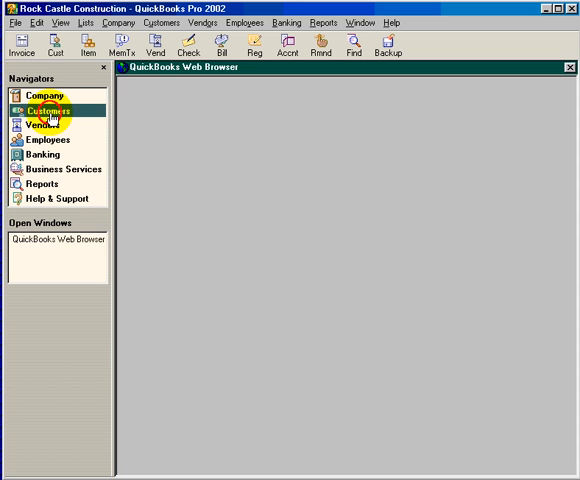
left_click(46, 108)
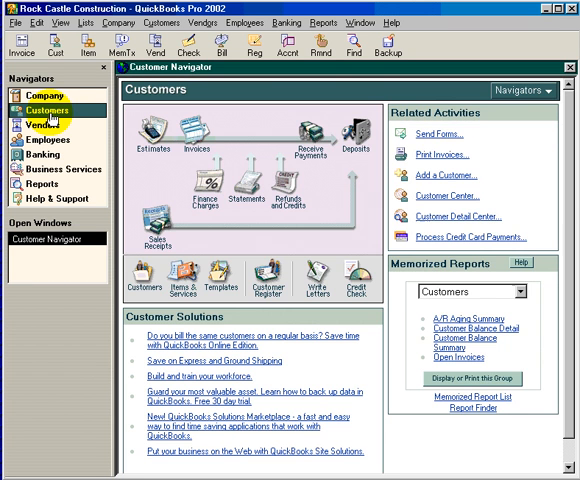
mouse_move(195, 140)
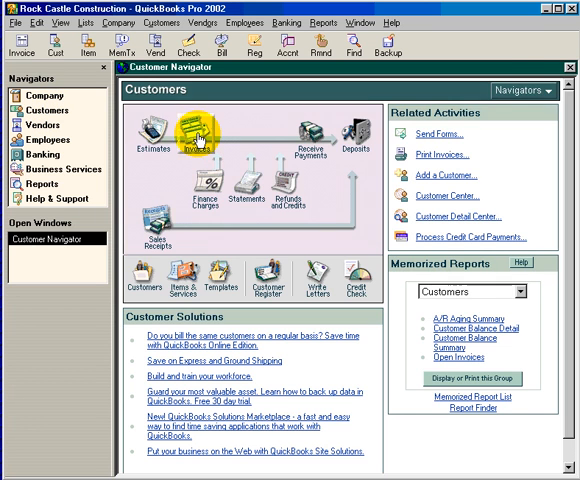
left_click(190, 137)
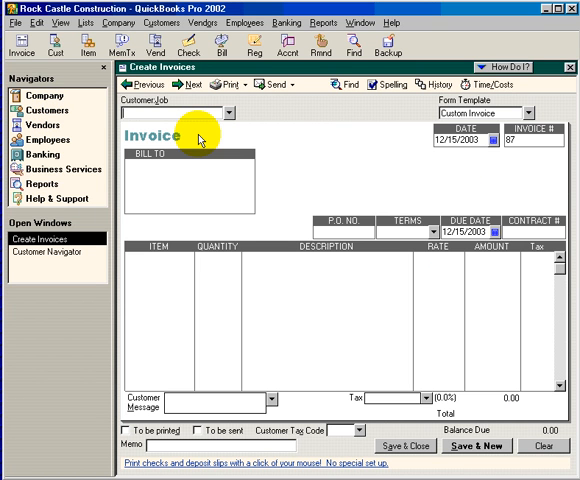
mouse_move(345, 84)
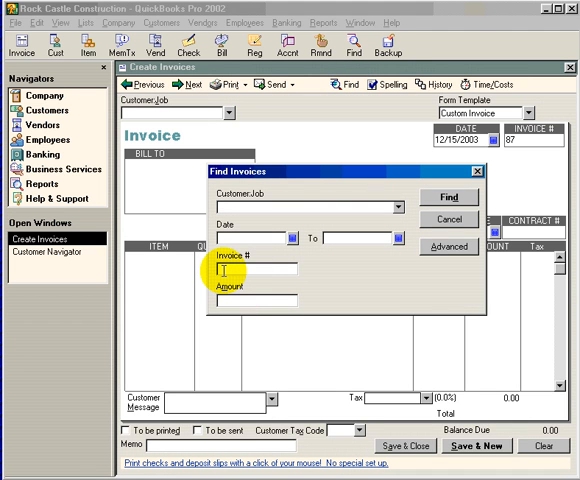
Step: Search for invoice number 23 to bring up Utility Shed's paid invoice
type("23")
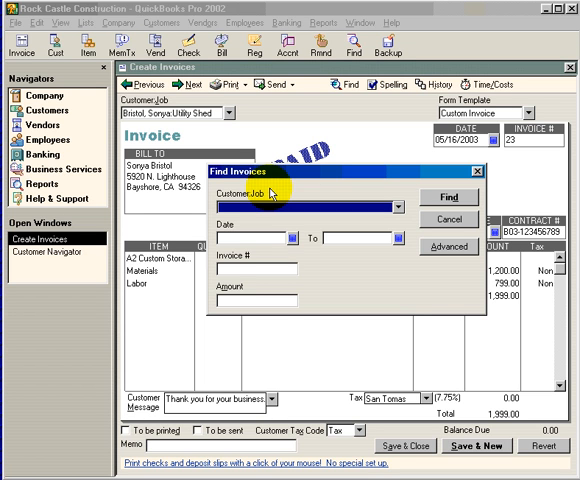
left_click(399, 204)
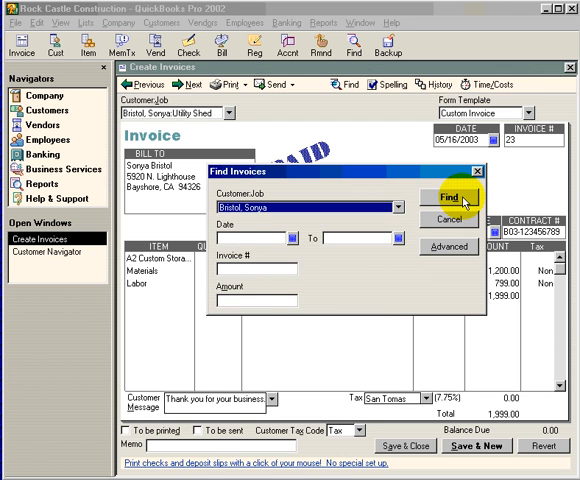
left_click(447, 192)
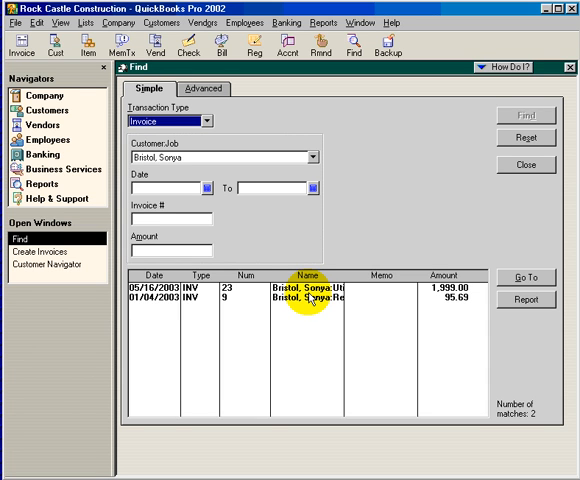
mouse_move(517, 169)
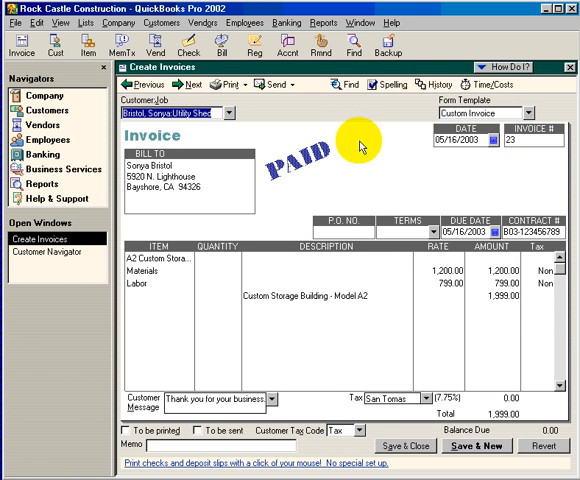
left_click(347, 84)
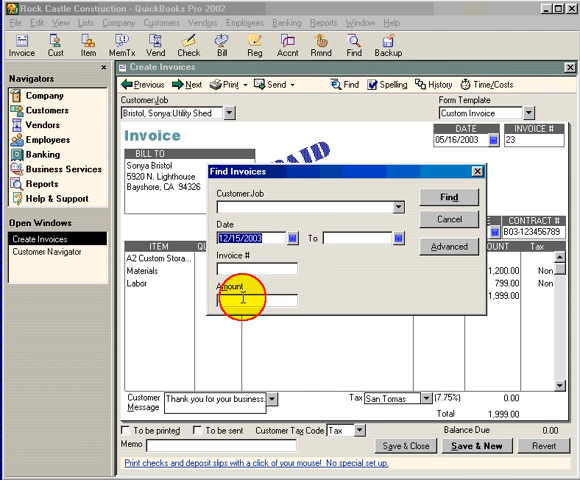
left_click(293, 239)
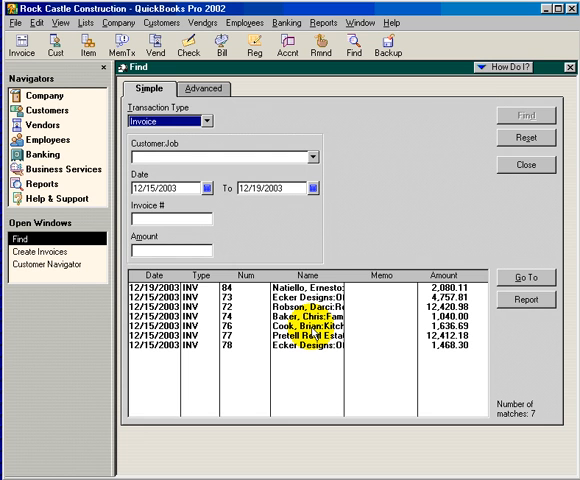
double_click(290, 329)
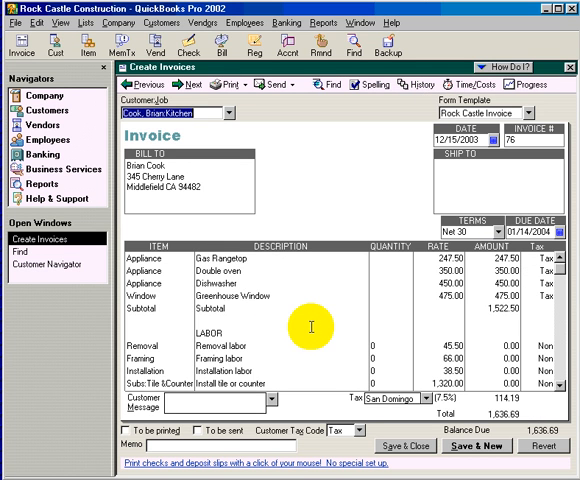
mouse_move(310, 190)
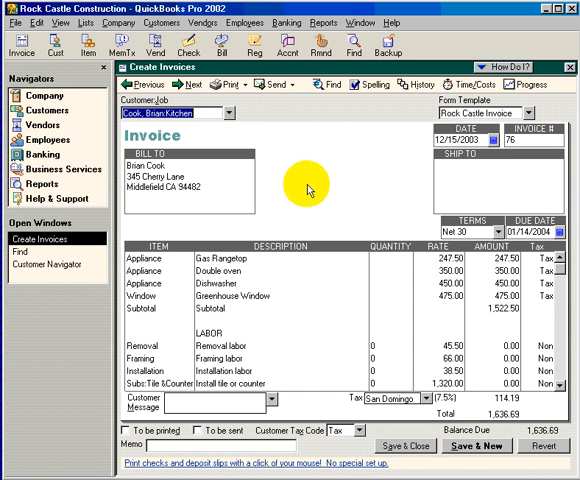
mouse_move(549, 97)
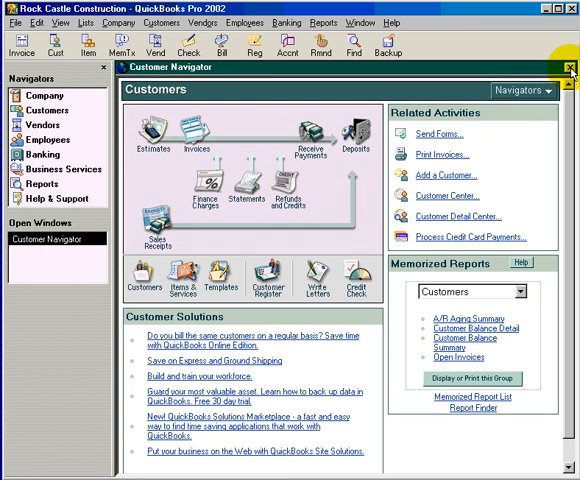
Step: Close the Customer Navigator, open Edit > Simple Find, and show transaction types
left_click(568, 67)
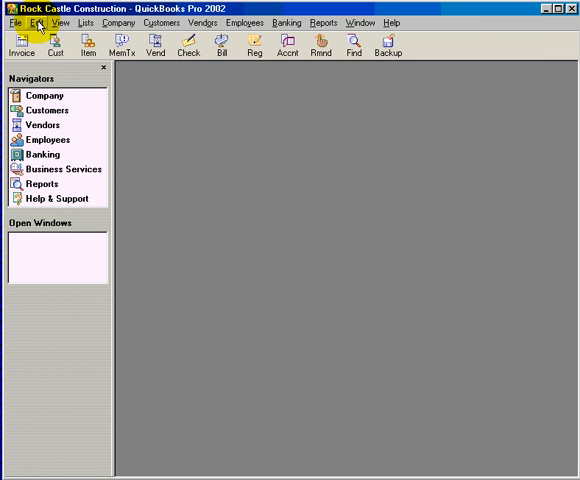
left_click(37, 22)
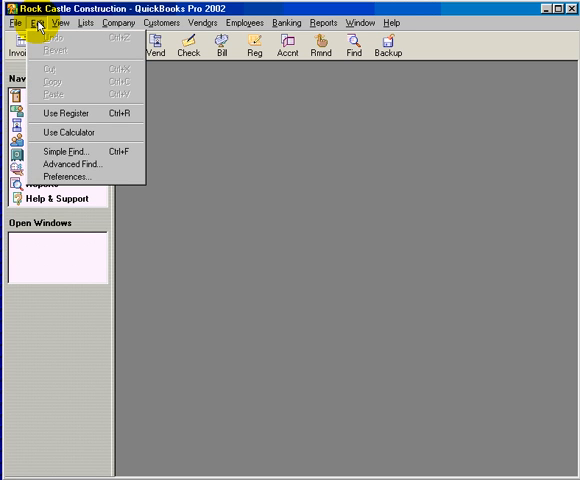
mouse_move(75, 151)
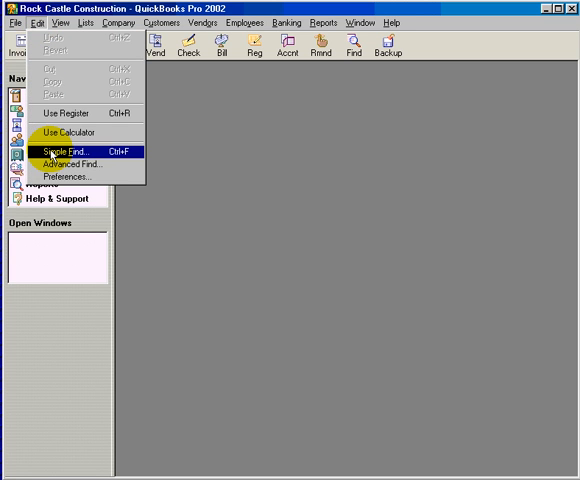
left_click(63, 159)
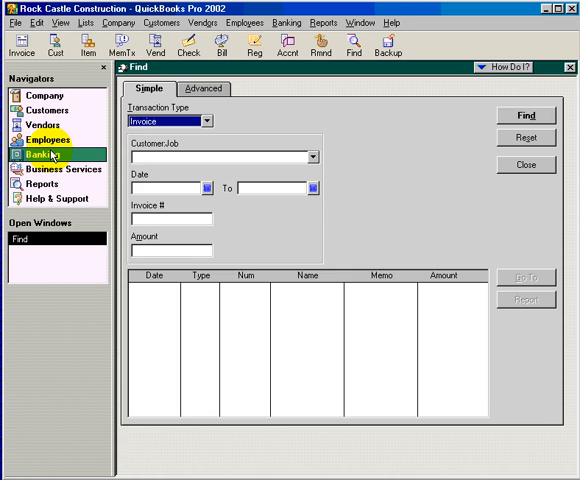
mouse_move(275, 117)
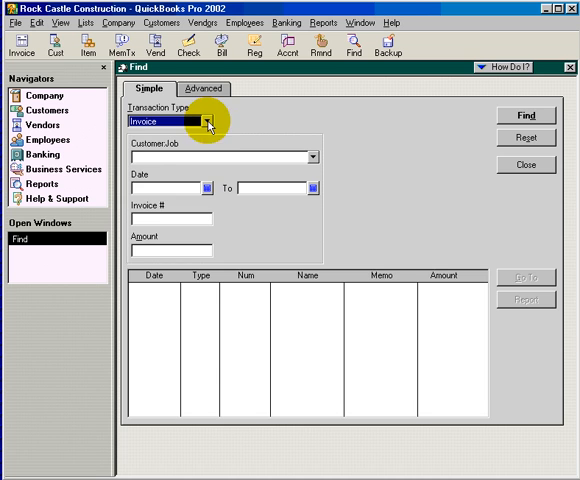
left_click(211, 120)
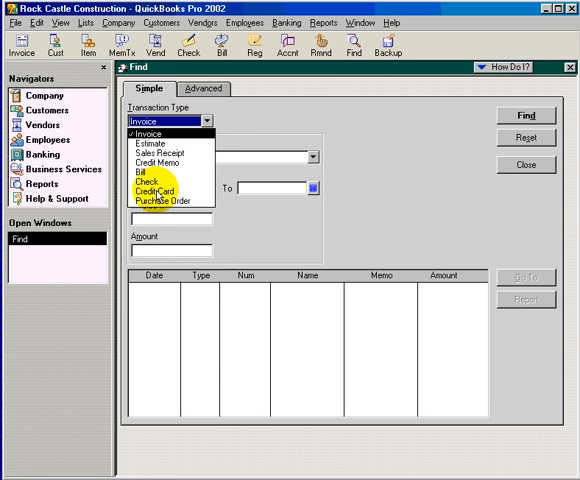
mouse_move(155, 190)
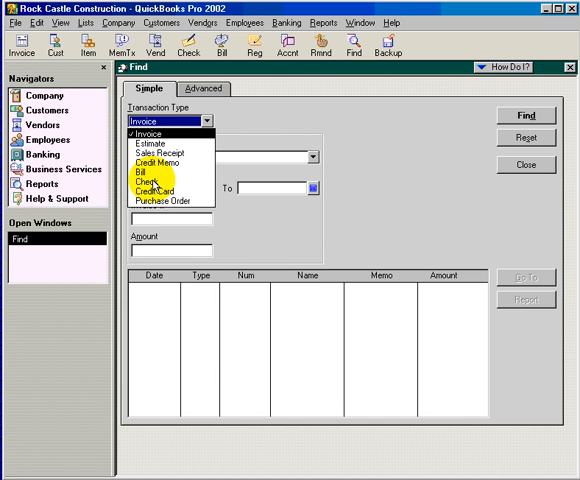
Step: Search checks with payee C.U. Electric, returning six bill payments
left_click(163, 172)
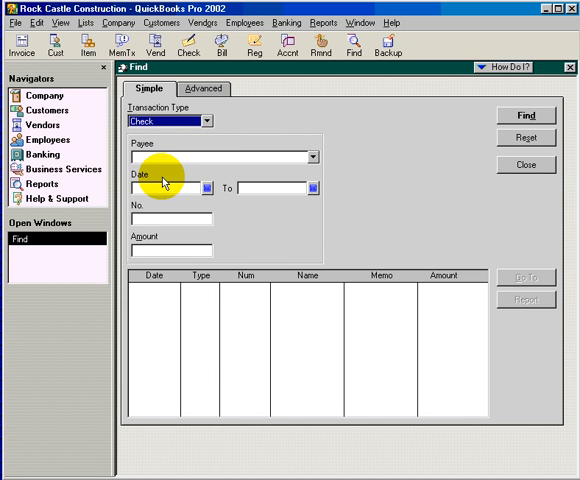
mouse_move(318, 168)
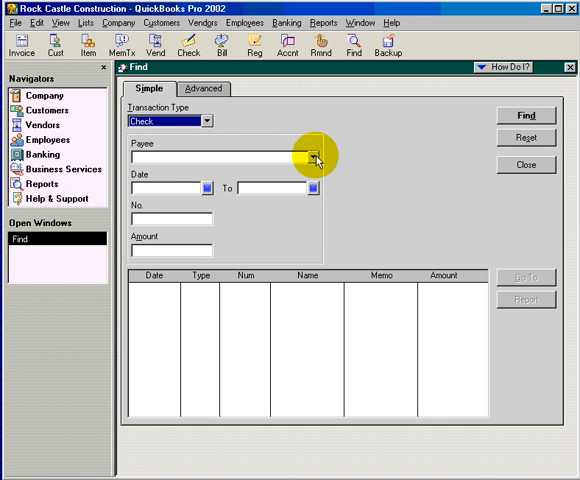
left_click(321, 158)
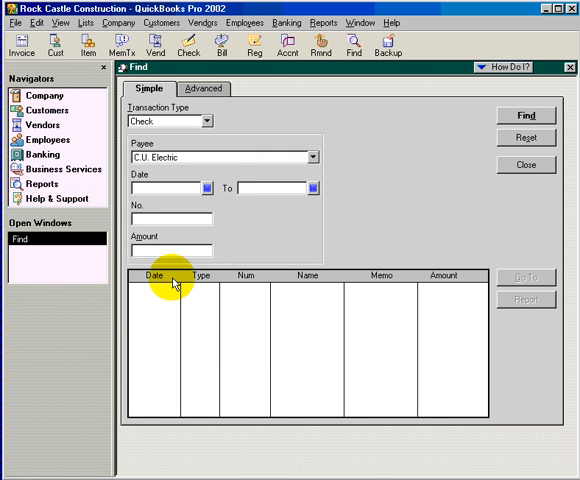
mouse_move(198, 153)
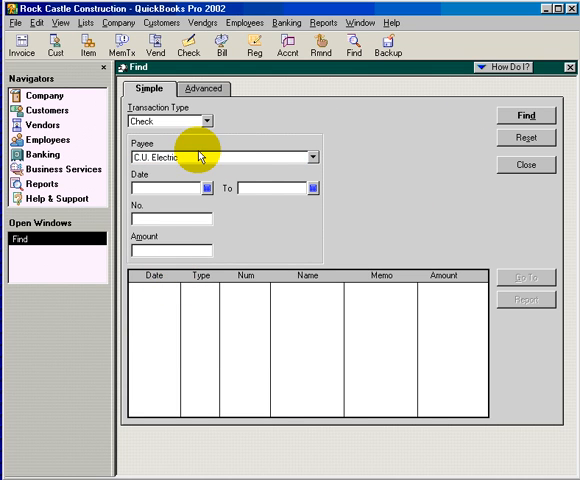
left_click(523, 116)
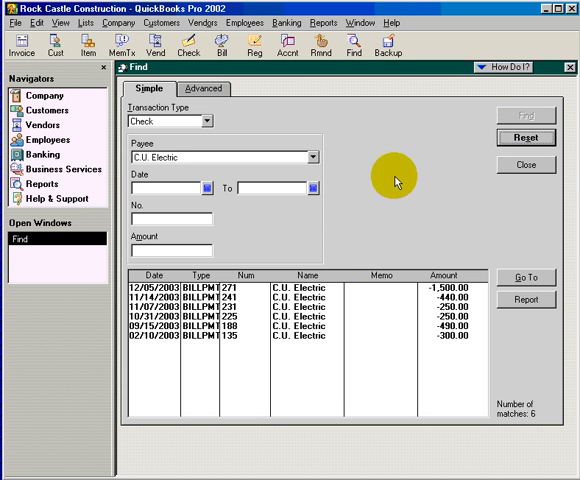
mouse_move(305, 350)
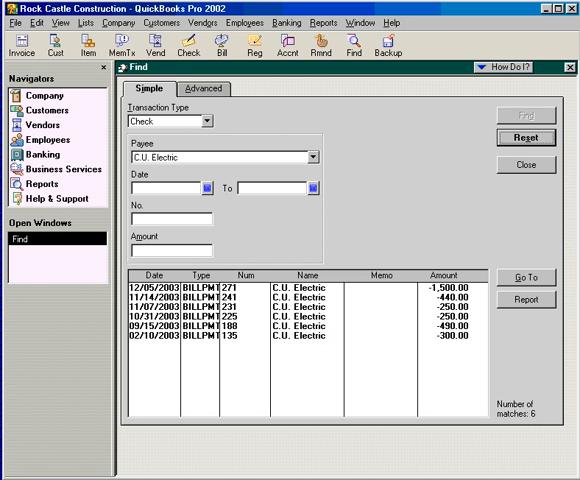
mouse_move(335, 387)
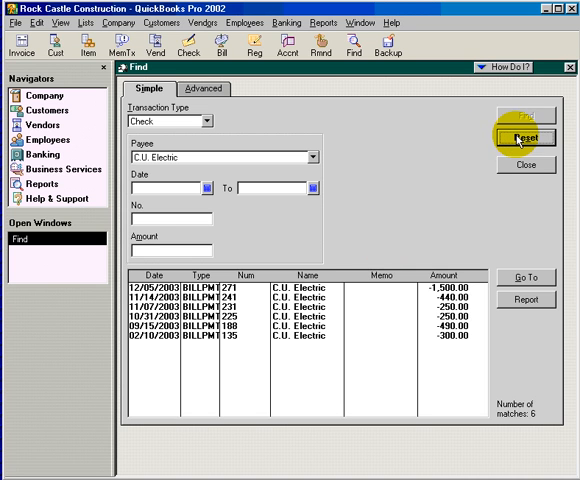
Step: Reset the search and find check number 132 to Cal Telephone for -56.17
left_click(525, 145)
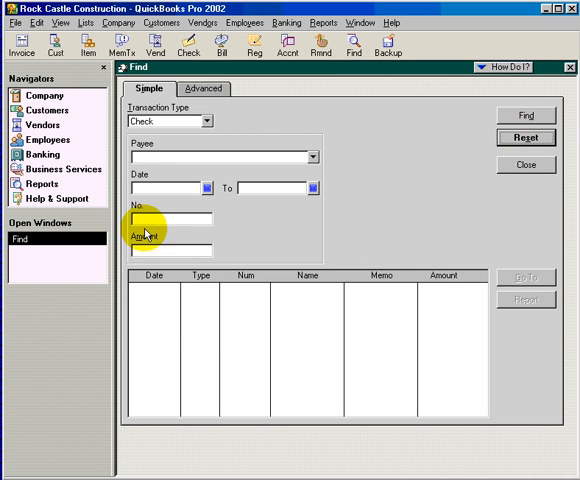
mouse_move(252, 227)
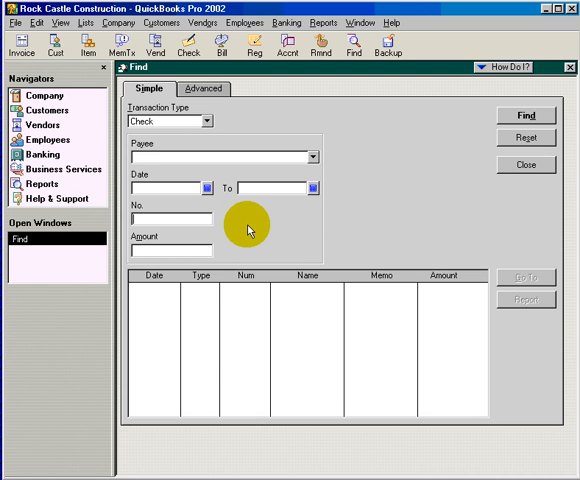
type("132")
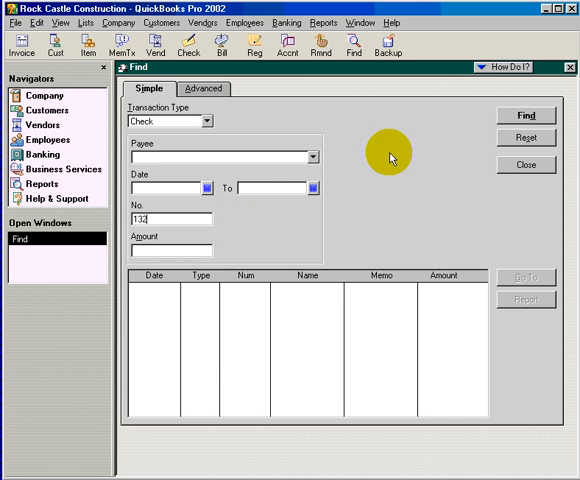
left_click(524, 116)
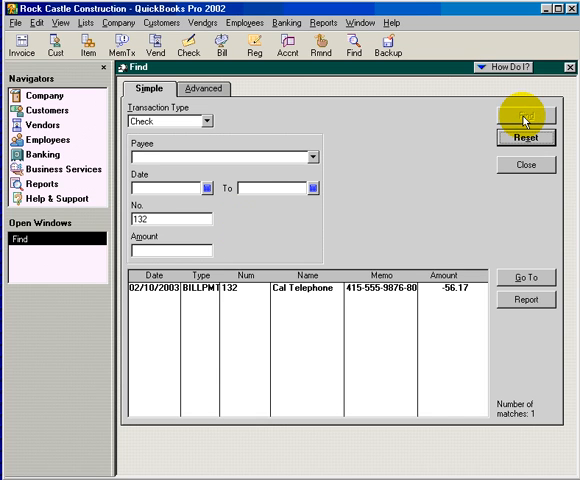
mouse_move(320, 290)
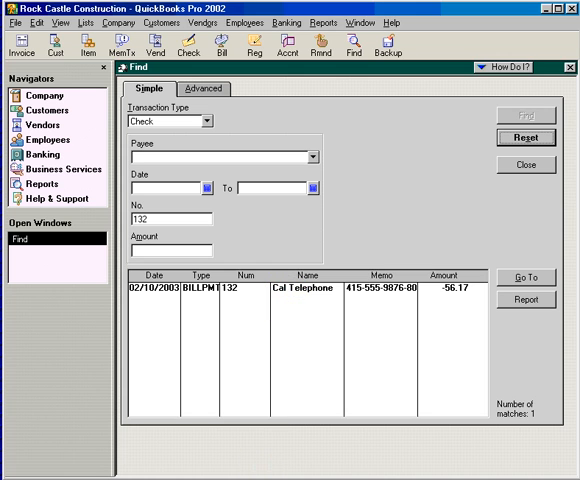
mouse_move(320, 390)
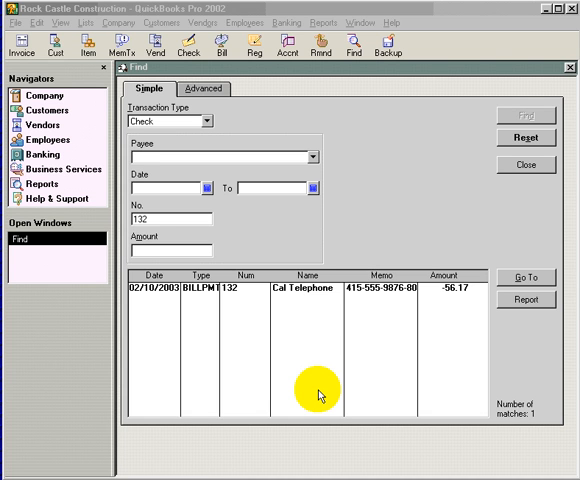
mouse_move(446, 210)
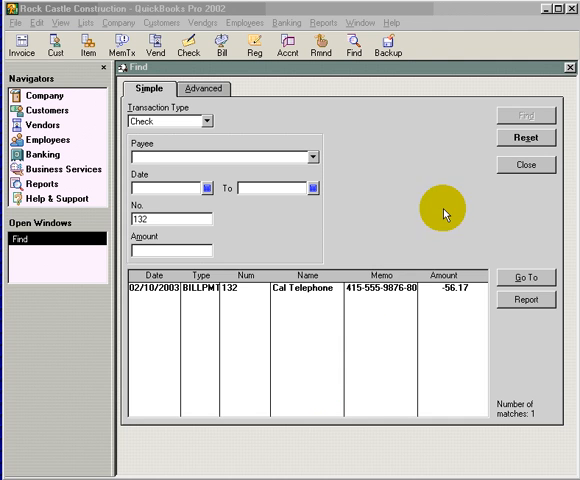
Step: Close Simple Find and open Edit > Advanced Find on the Advanced tab
left_click(525, 165)
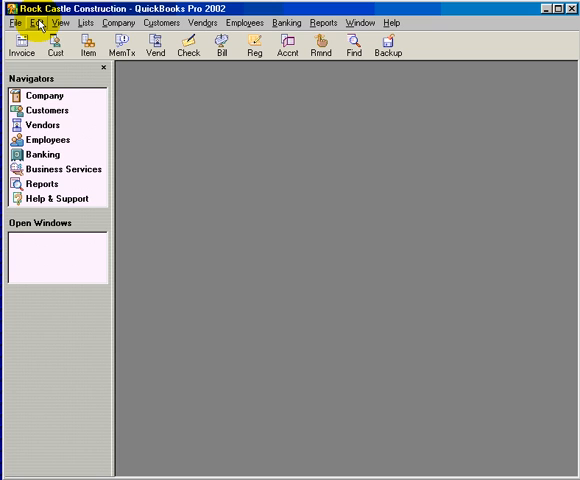
left_click(37, 22)
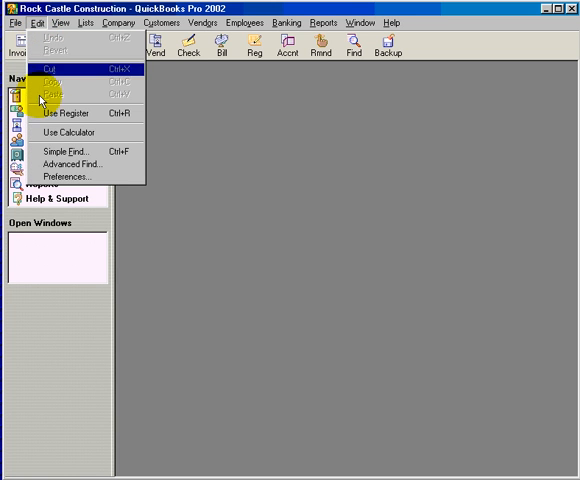
mouse_move(68, 162)
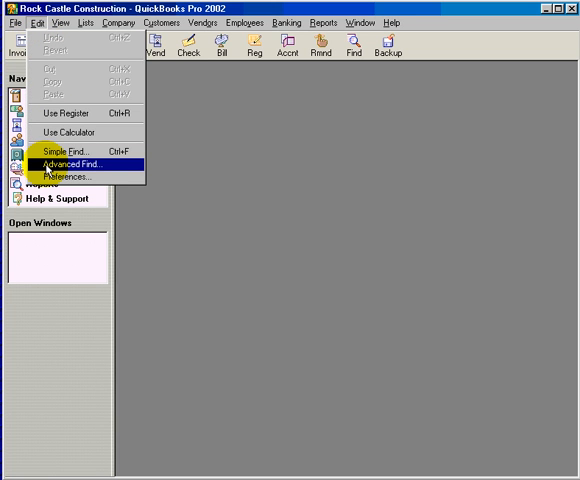
left_click(74, 158)
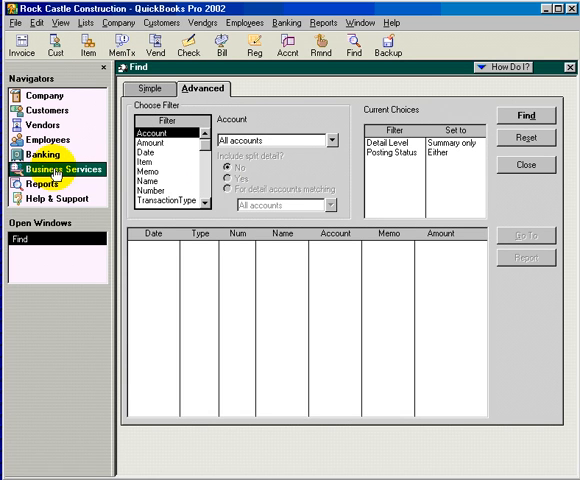
mouse_move(289, 181)
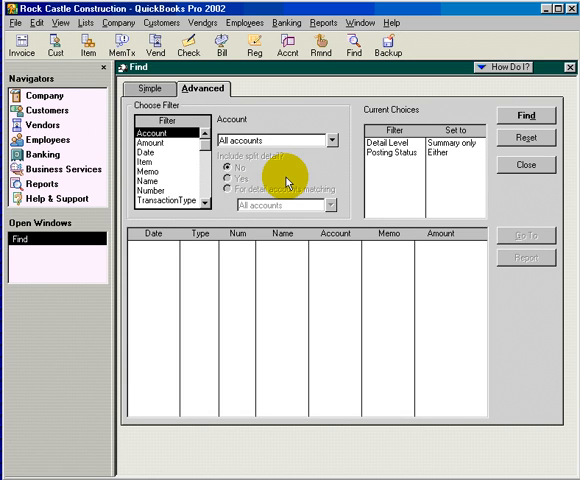
mouse_move(320, 103)
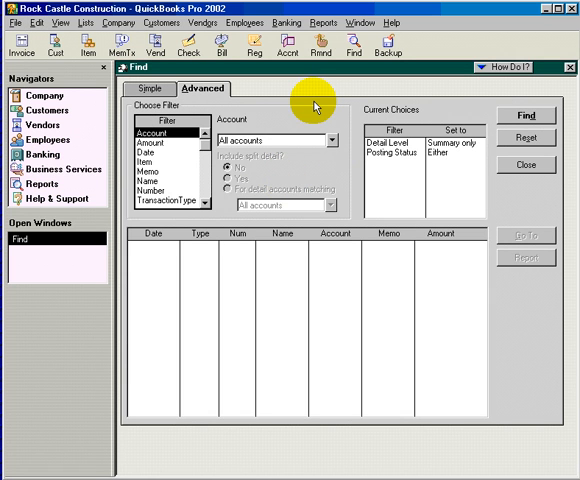
left_click(158, 89)
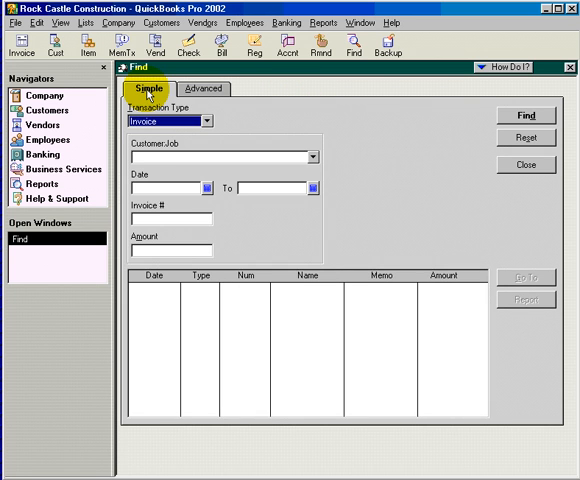
left_click(186, 89)
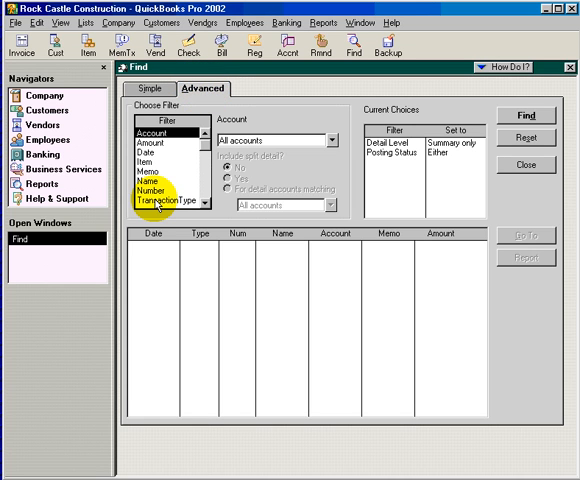
Step: Add a TransactionType filter set to Check in Advanced Find
left_click(175, 199)
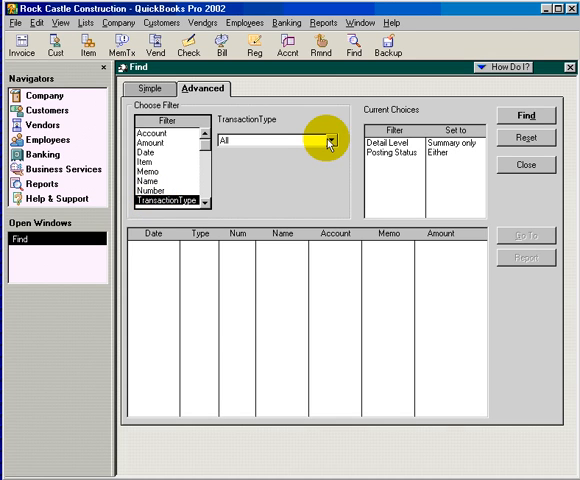
left_click(331, 137)
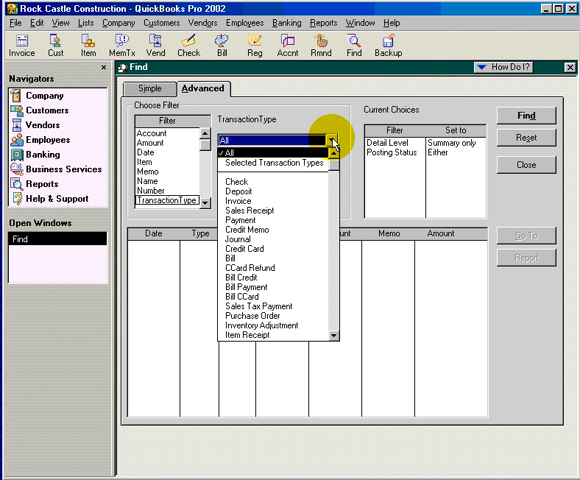
mouse_move(263, 180)
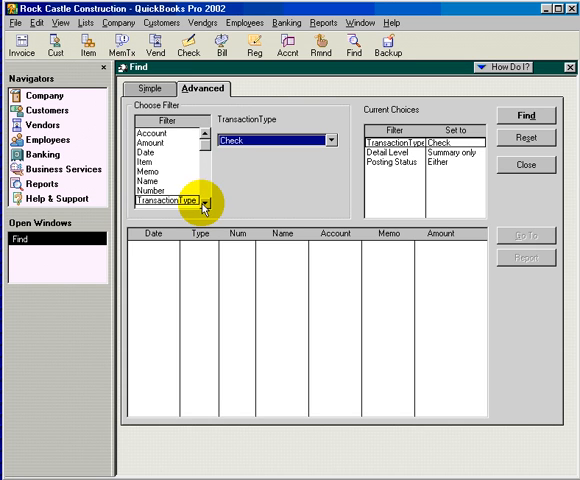
scroll("down", 3)
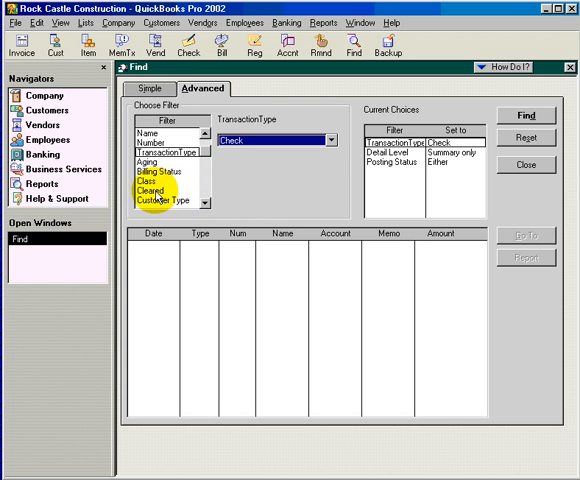
Step: Add a Cleared filter set to No and find the 21 uncleared checks
left_click(158, 188)
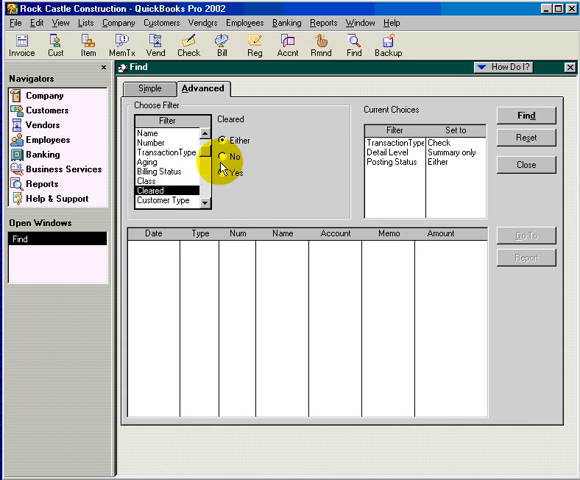
left_click(219, 157)
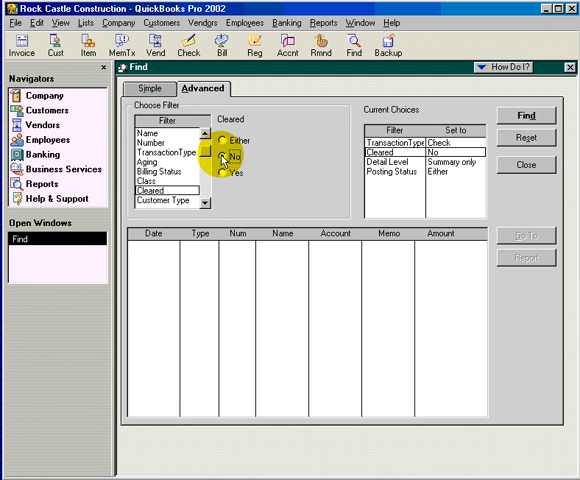
left_click(526, 116)
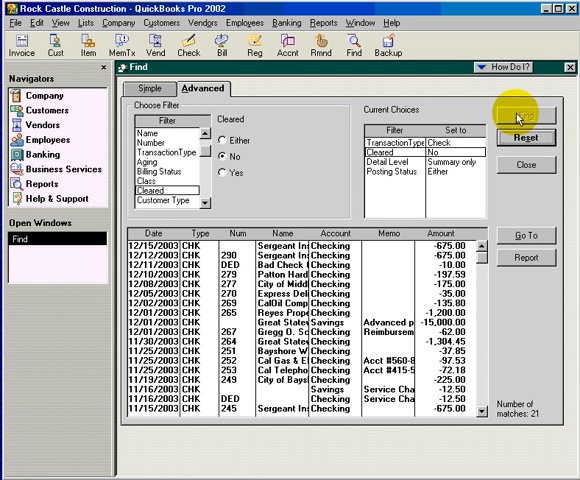
left_click(515, 114)
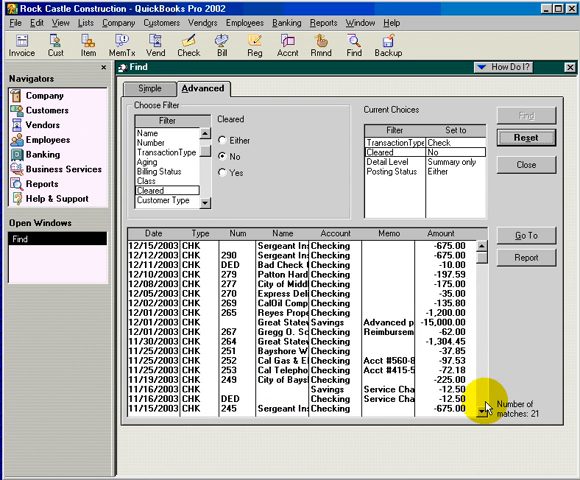
scroll("down", 3)
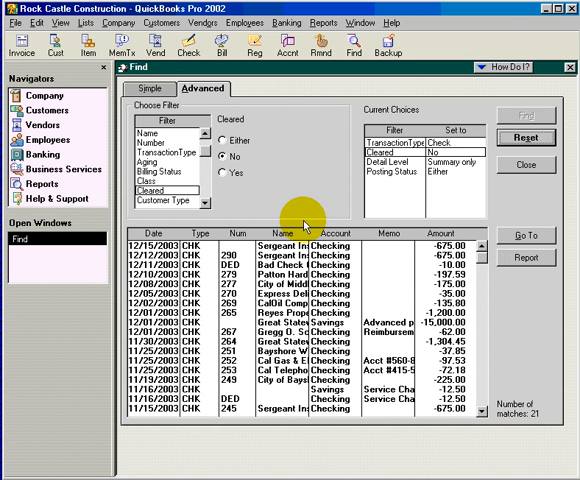
mouse_move(305, 200)
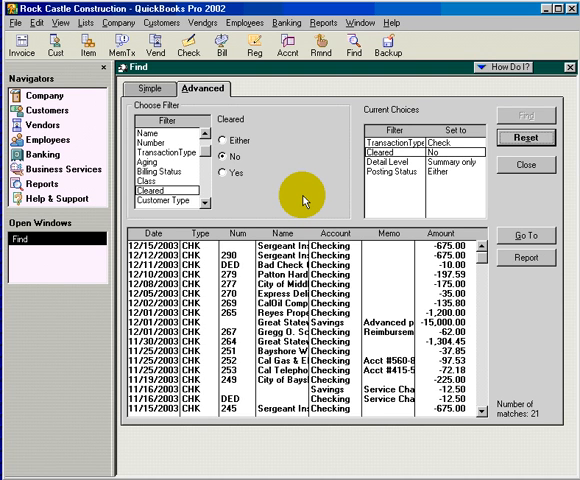